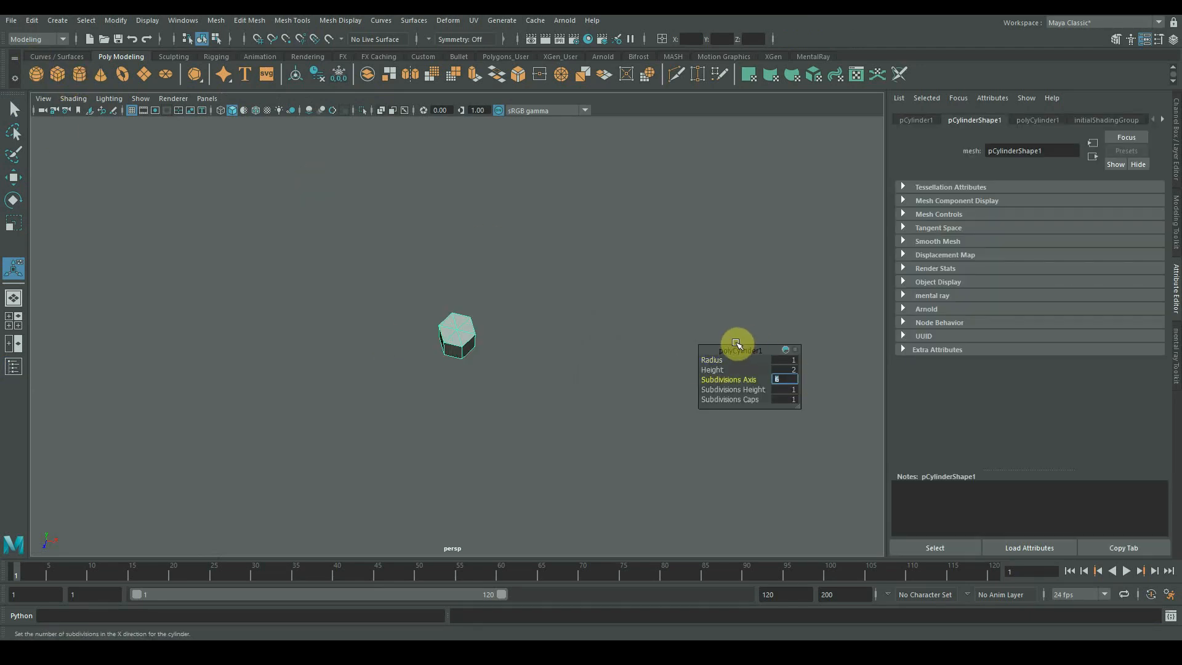
# Select a wedge of the six-sided cylinder's top faces, then switch to edge selection.
pyautogui.rightClick(405, 314)
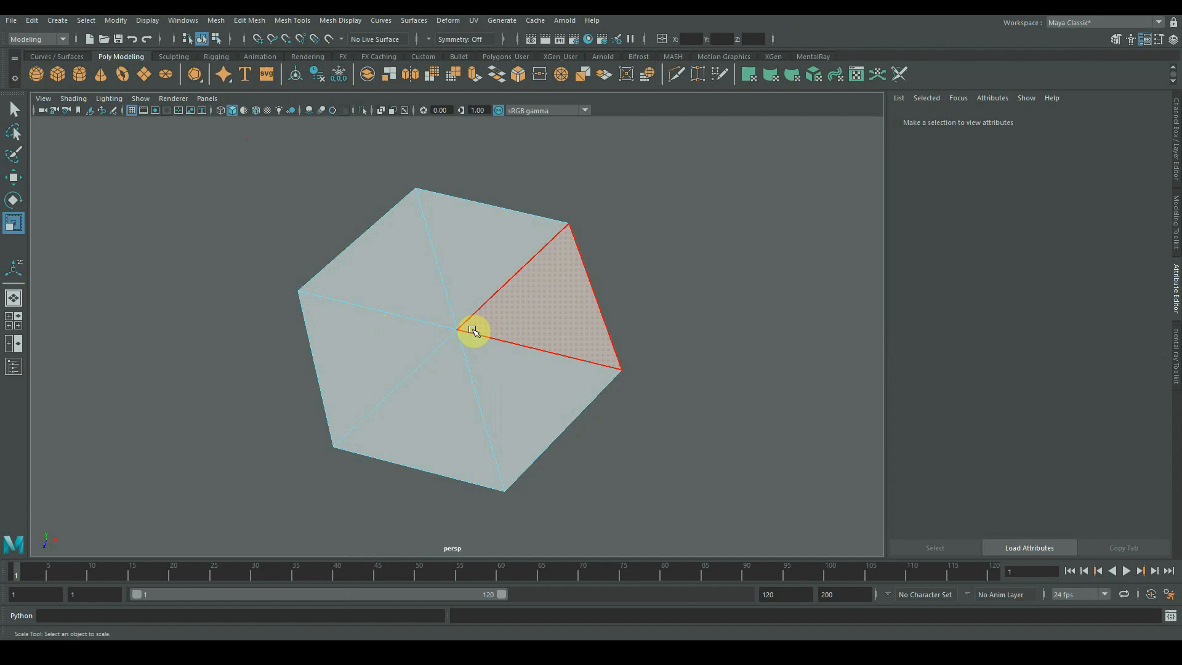
pyautogui.click(473, 332)
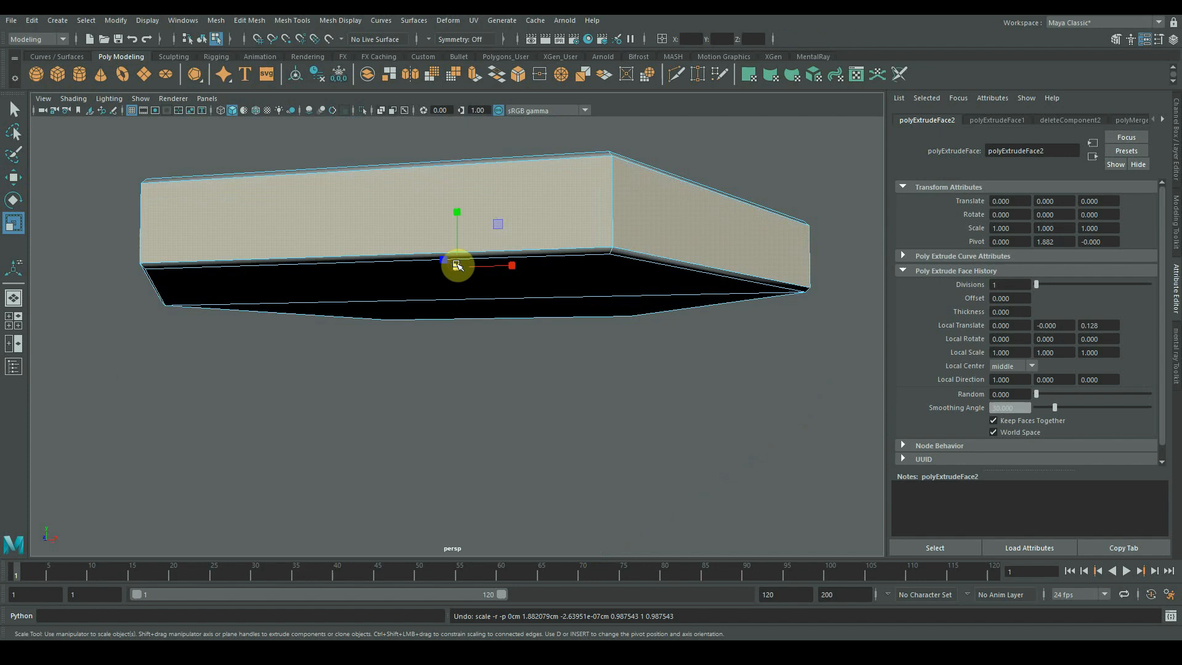
pyautogui.rightClick(458, 283)
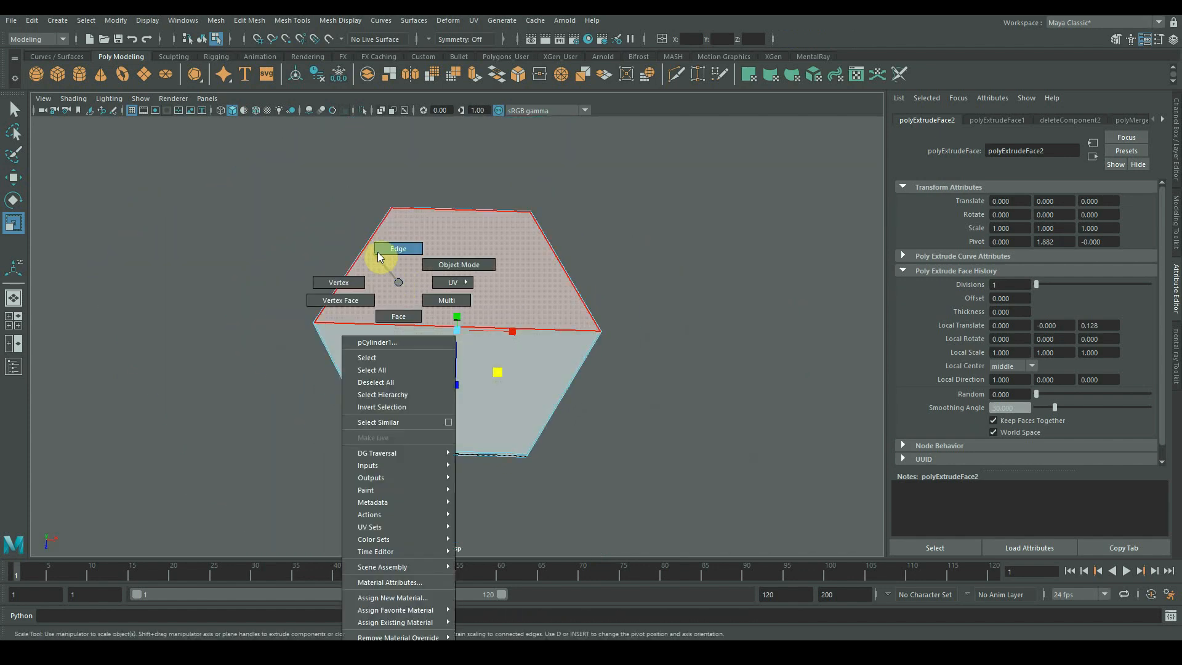
pyautogui.click(457, 264)
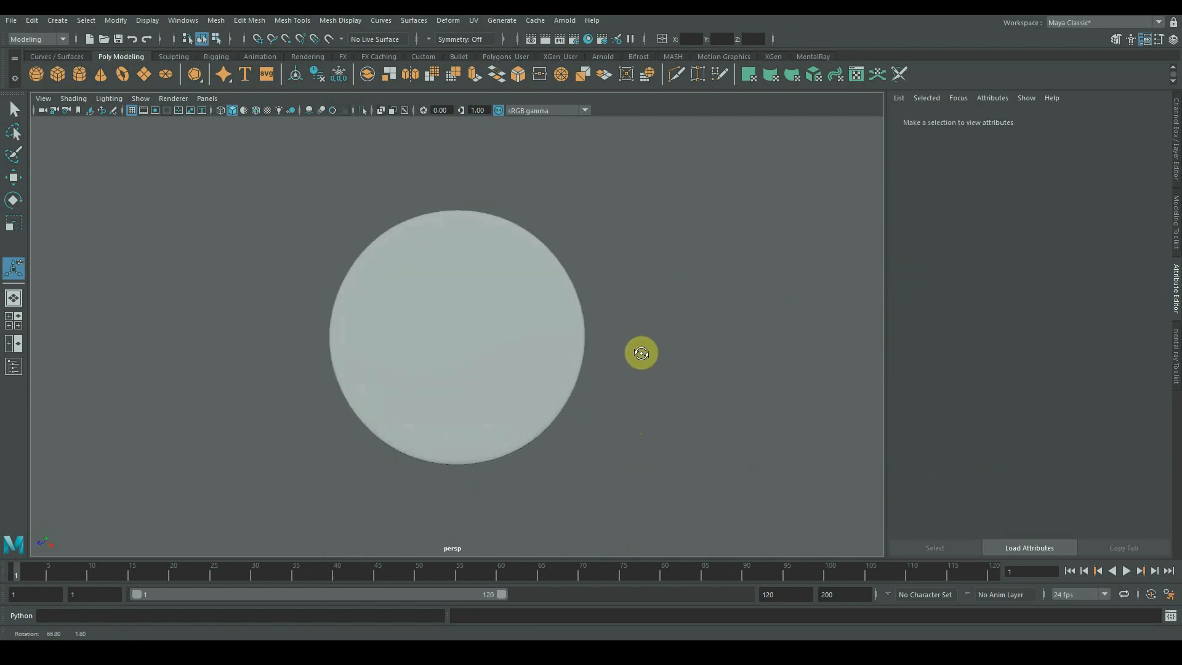
# Select the cube on the disc and apply Smooth from its marking menu.
pyautogui.click(456, 347)
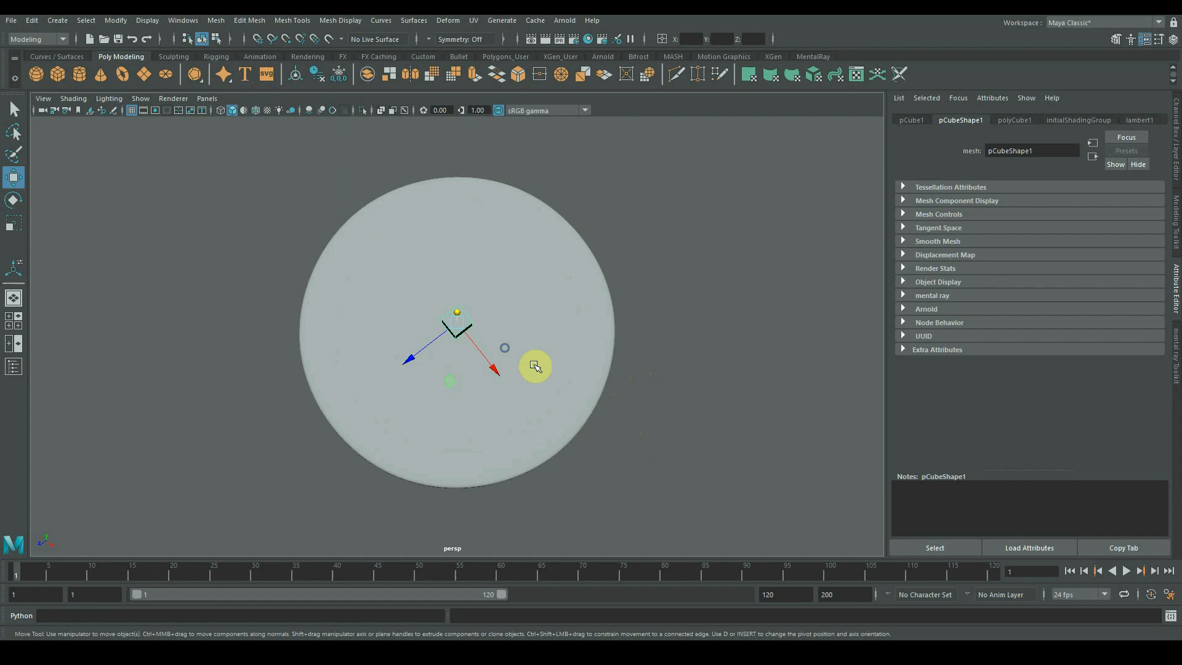
pyautogui.rightClick(455, 355)
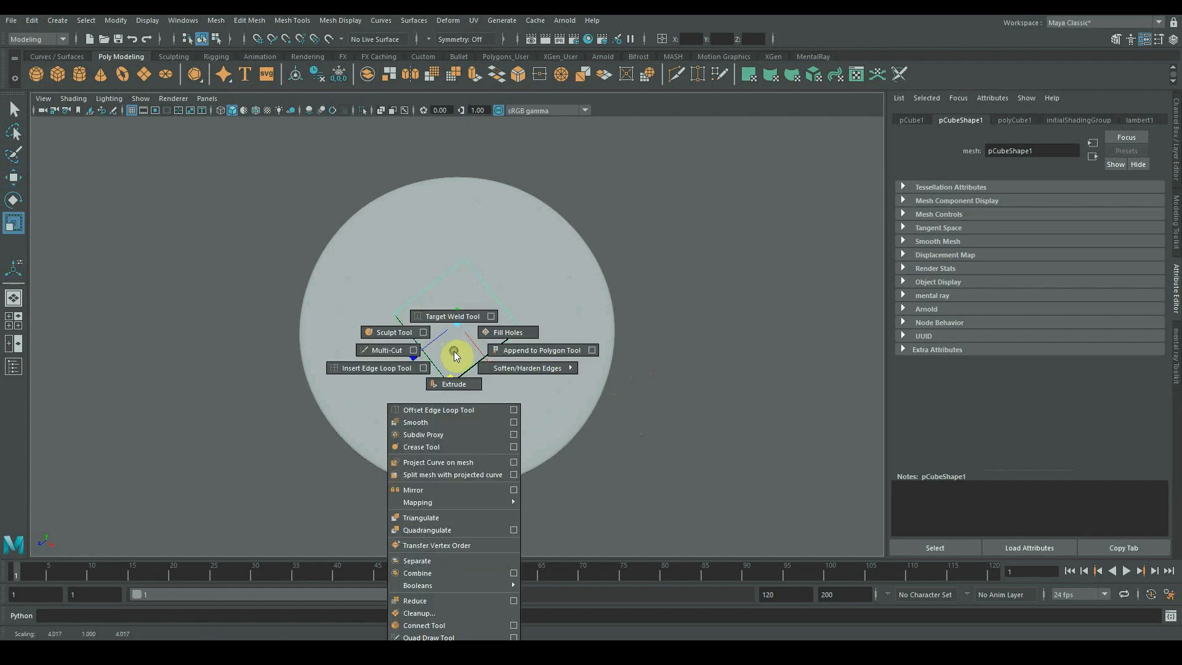
pyautogui.click(416, 421)
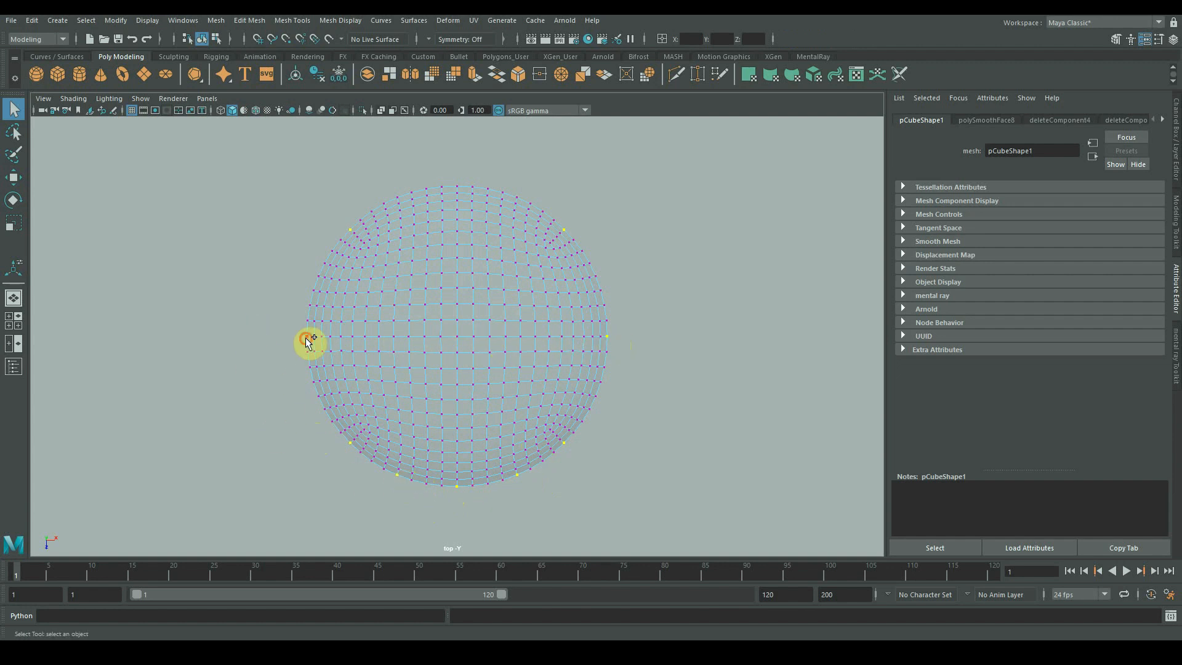
pyautogui.moveTo(309, 378)
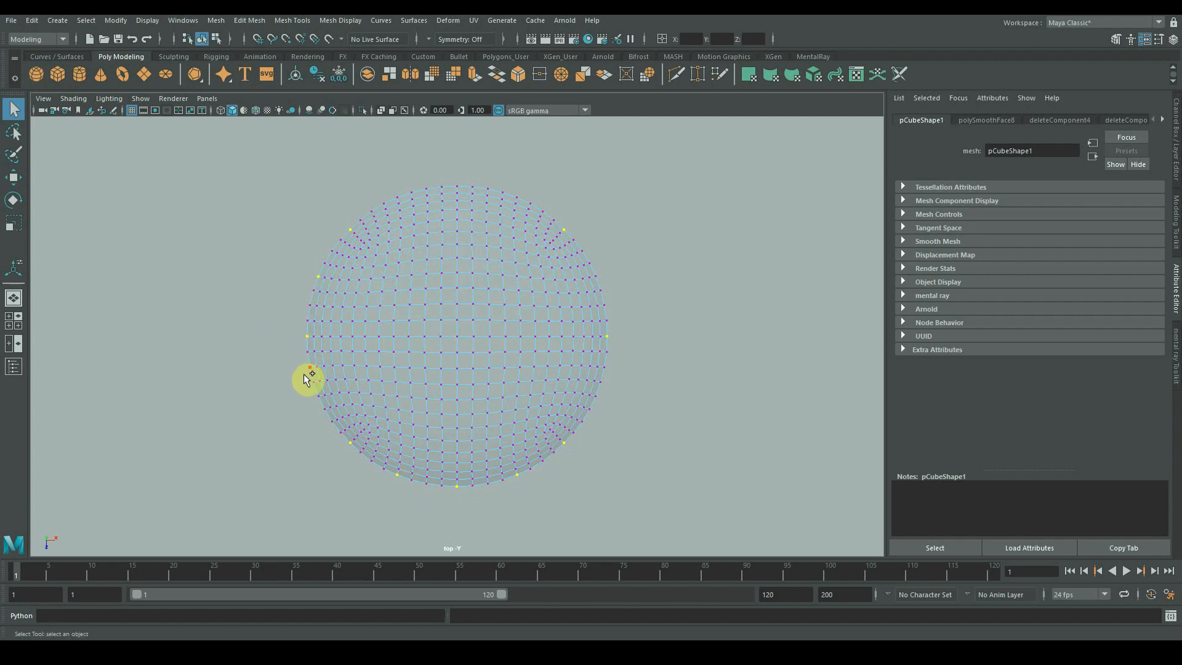
pyautogui.moveTo(608, 383)
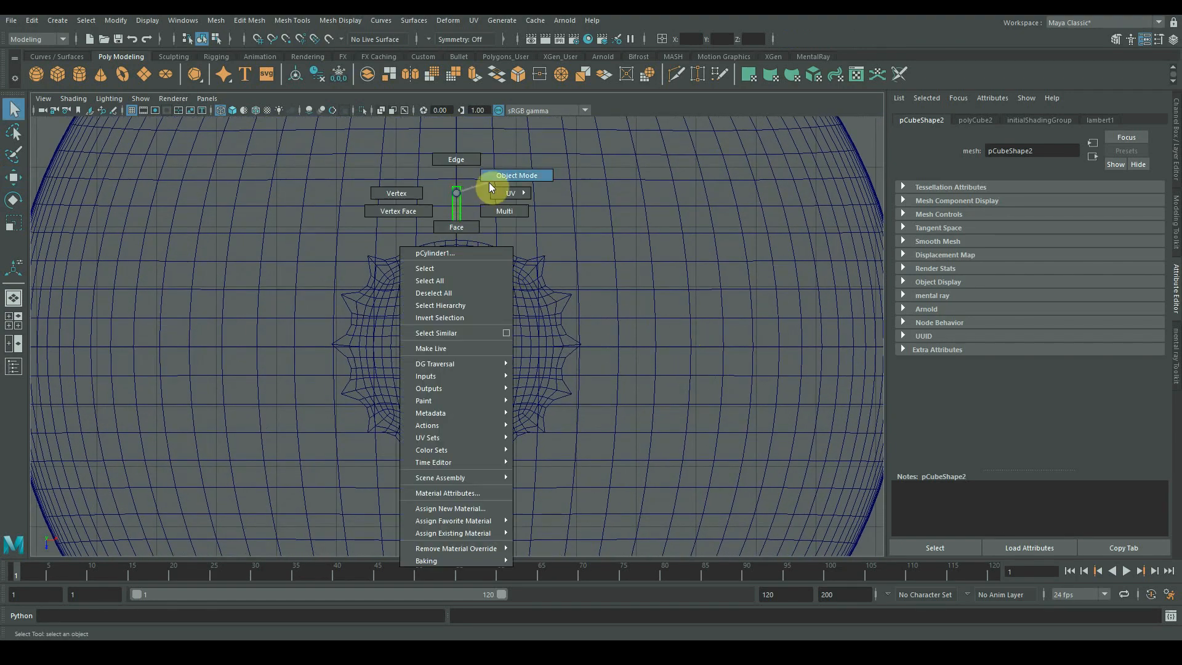
# Return to Object Mode and set up Duplicate Special to rotate copies of the ray.
pyautogui.click(31, 21)
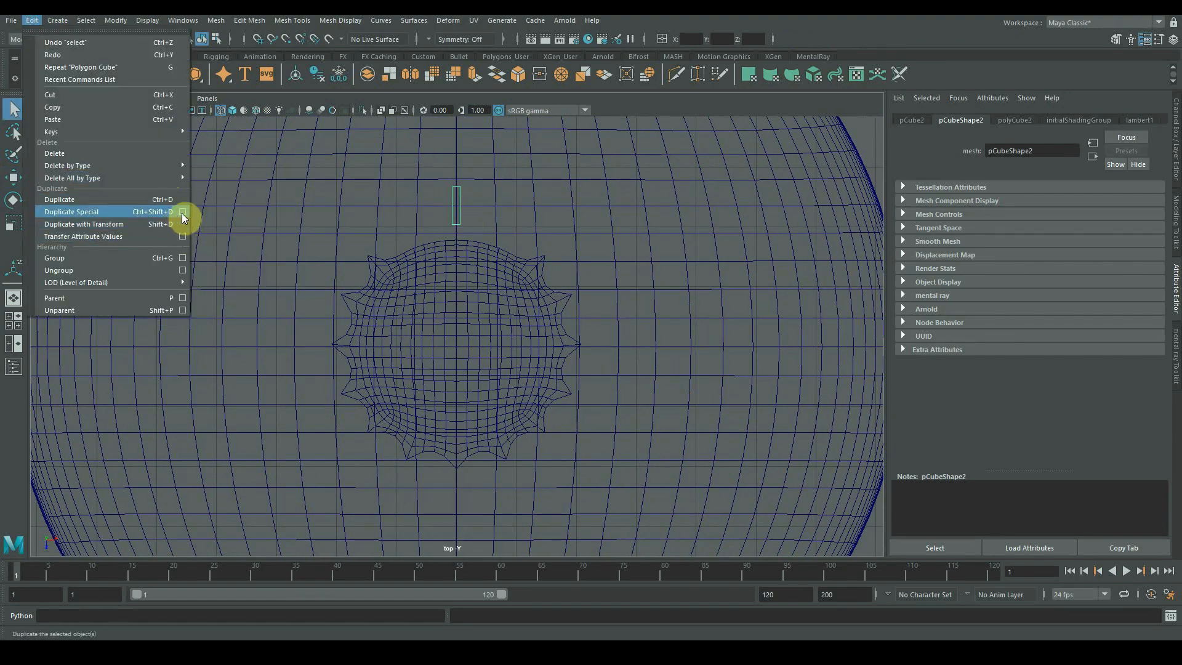
pyautogui.click(182, 218)
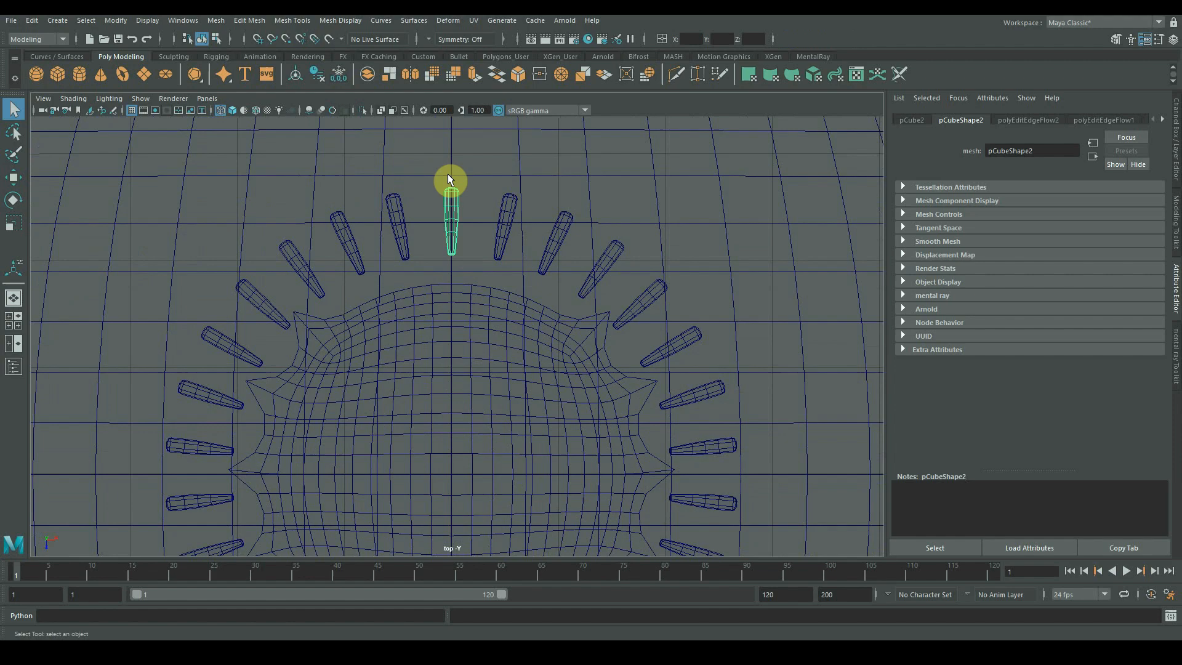
# Select the sun-shaped centre disc using the selection marking menu.
pyautogui.rightClick(452, 239)
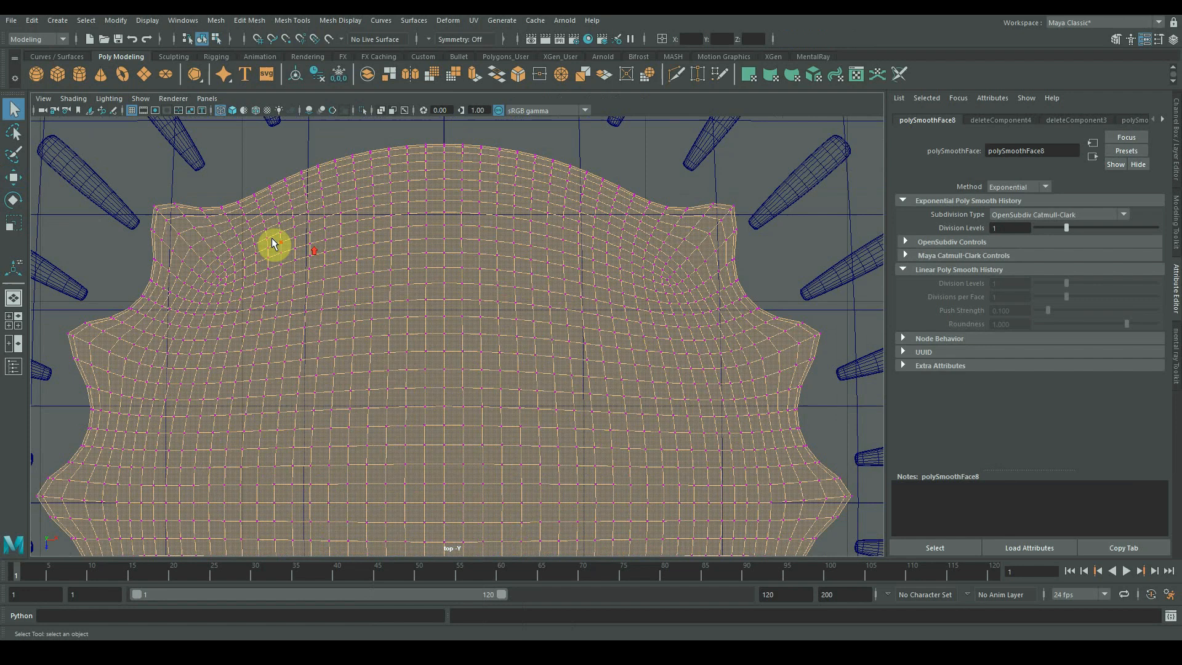
pyautogui.click(850, 500)
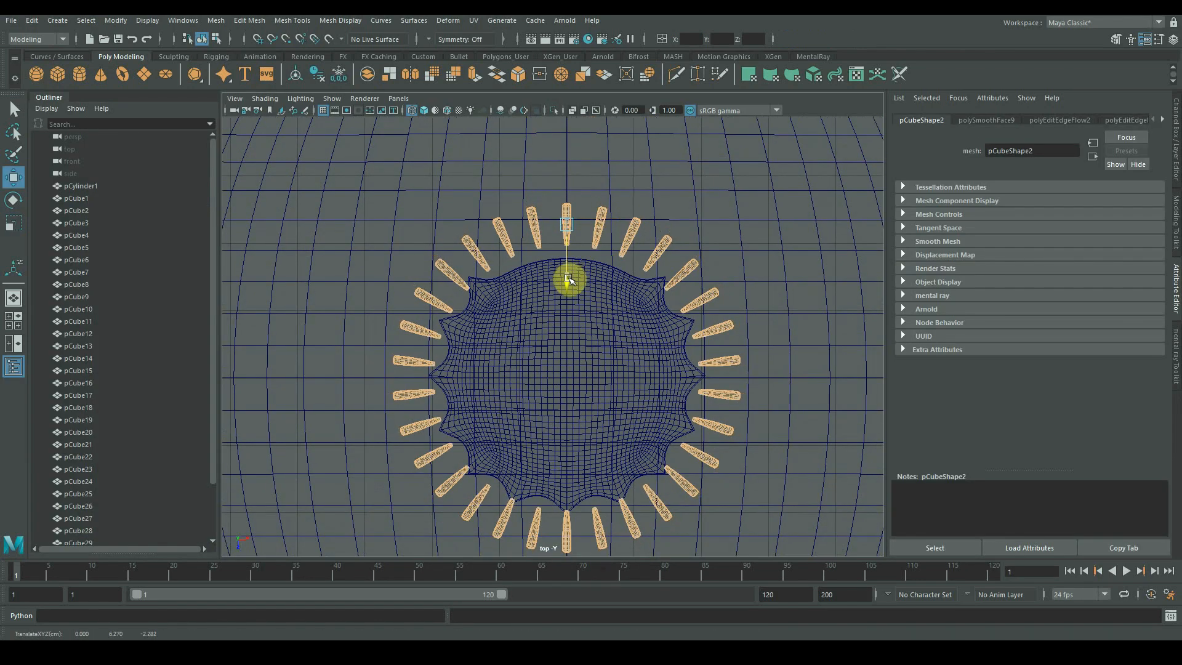
# Select the sun disc together with the ray pieces.
pyautogui.click(77, 186)
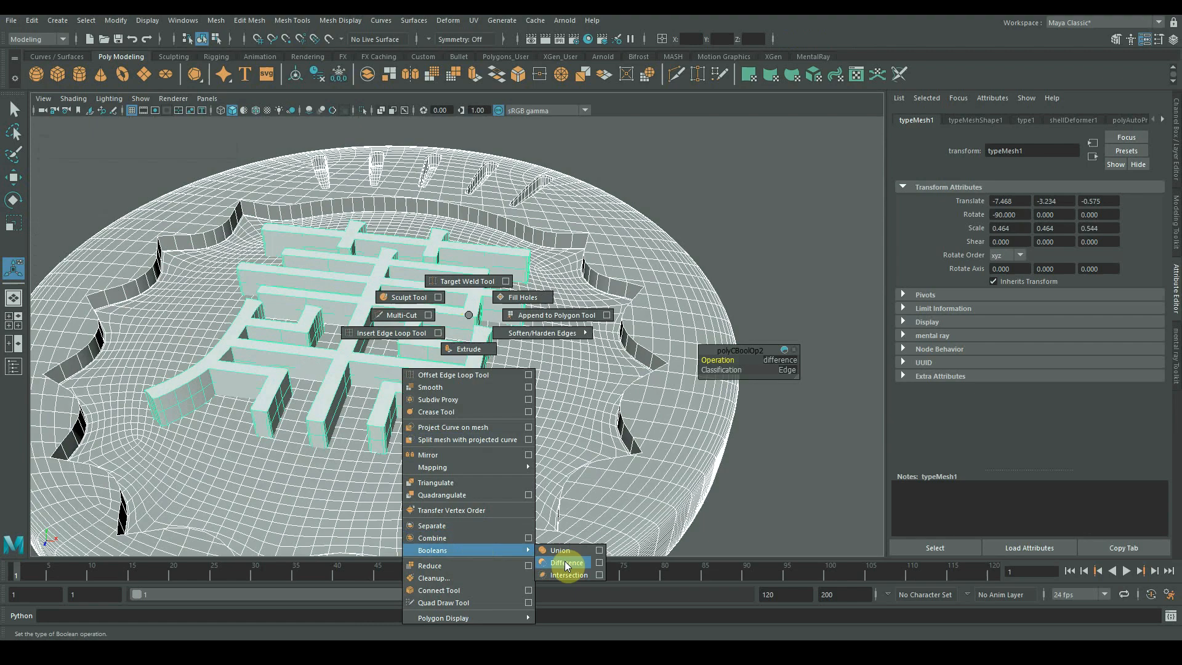
# Subtract the Chinese character shape from the sun disc with Boolean Difference.
pyautogui.click(568, 561)
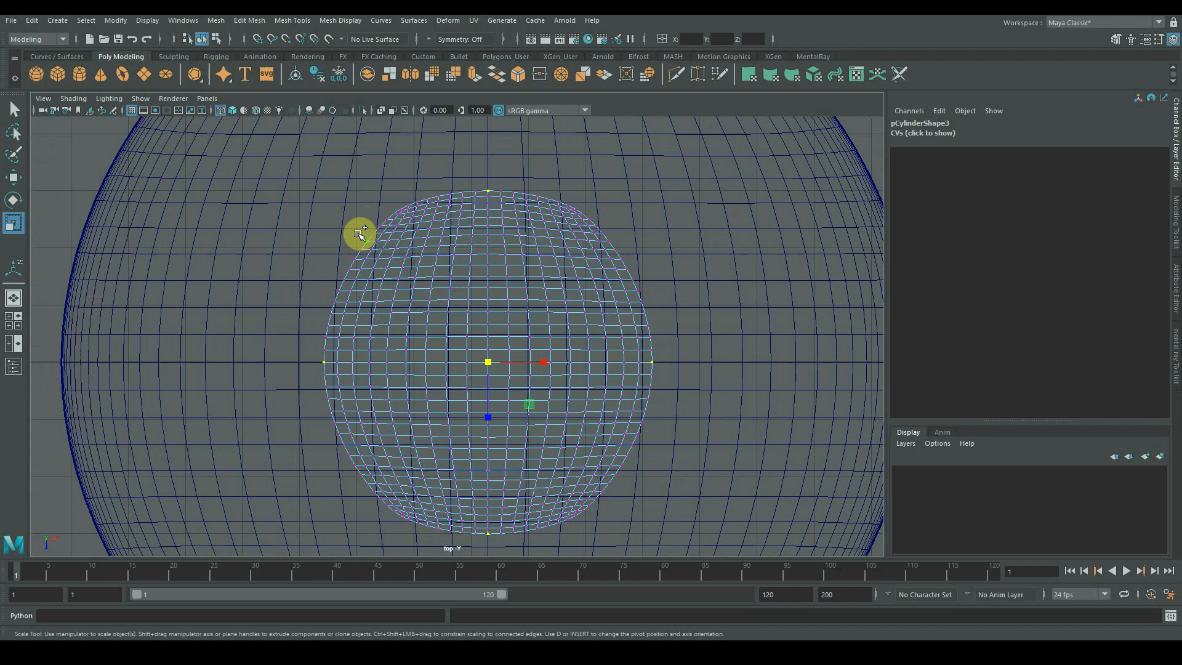
pyautogui.moveTo(694, 397)
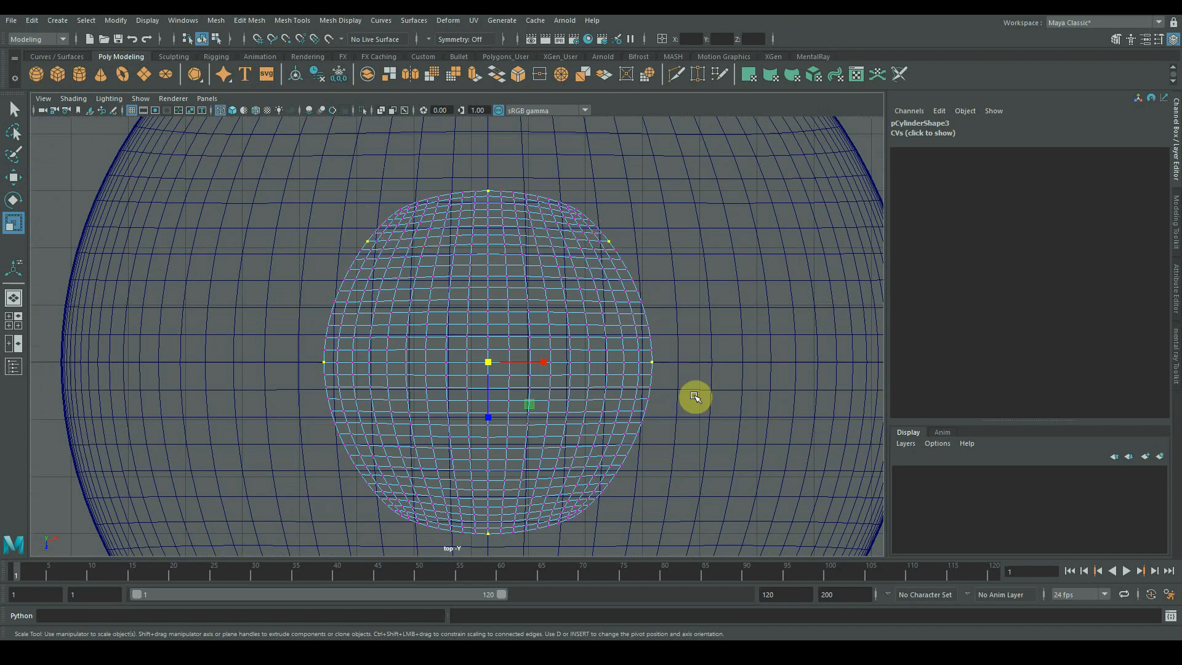
pyautogui.moveTo(358, 473)
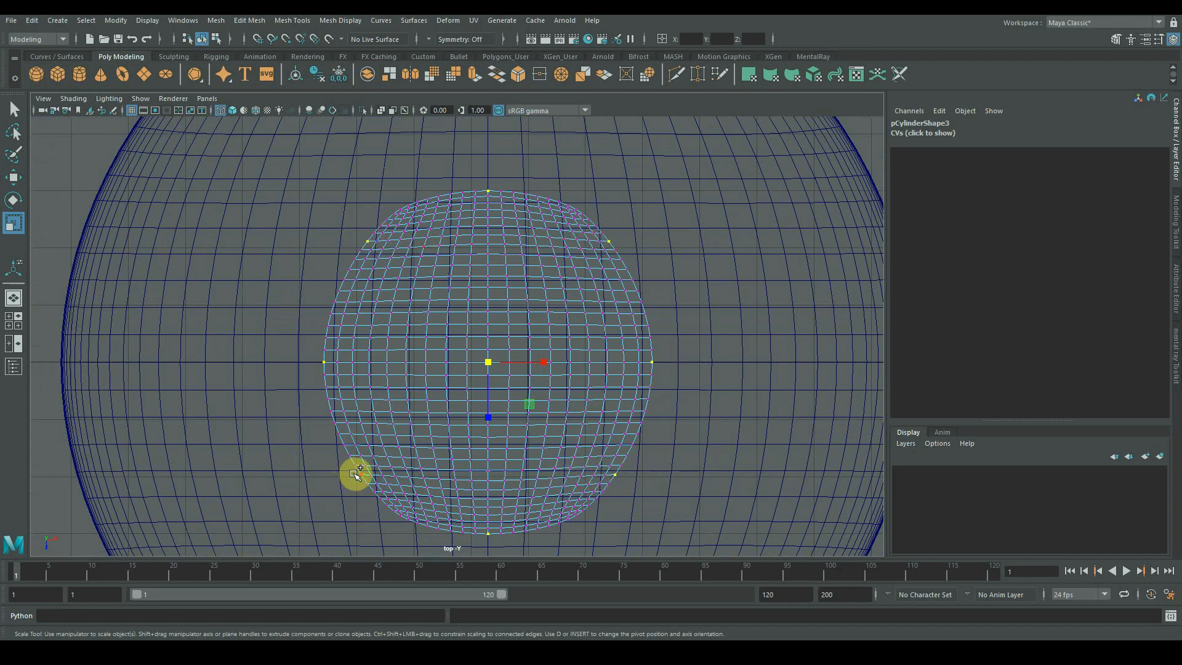
pyautogui.moveTo(588, 568)
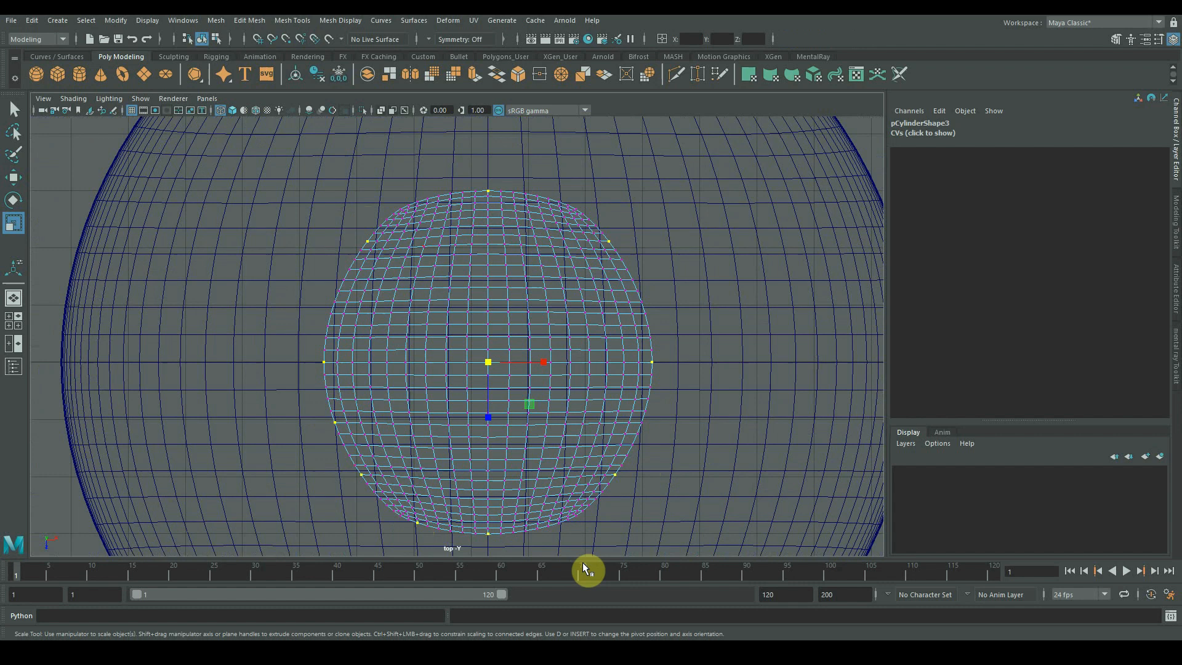
pyautogui.moveTo(613, 527)
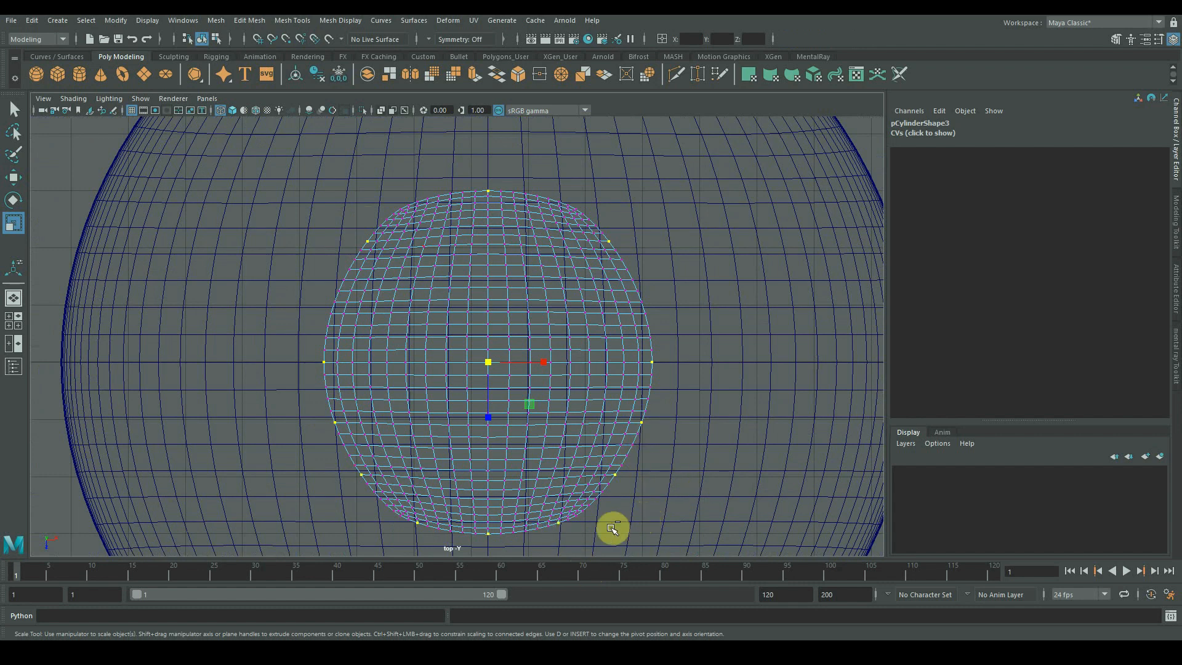
pyautogui.moveTo(381, 415)
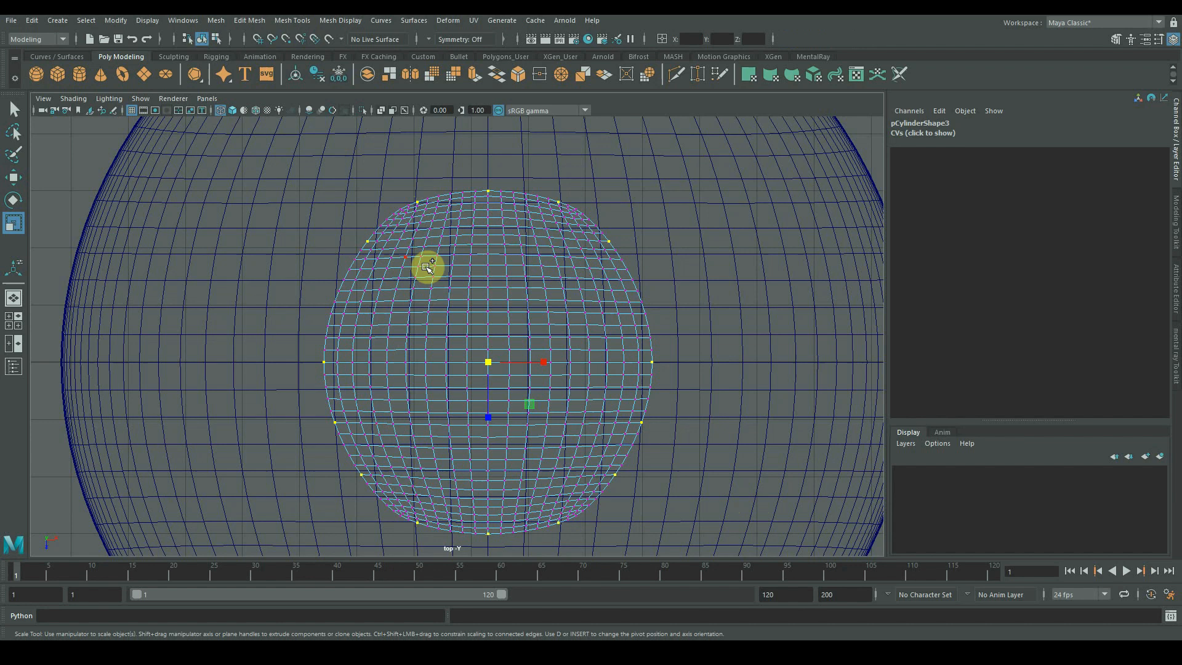
pyautogui.moveTo(325, 328)
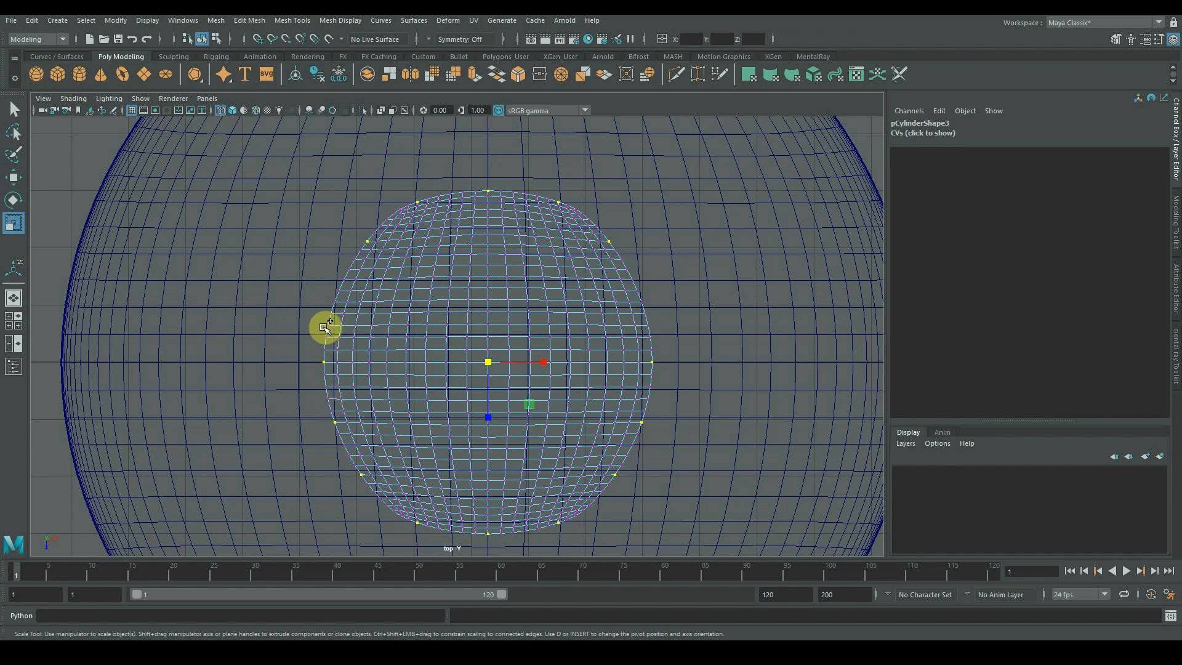
pyautogui.moveTo(649, 315)
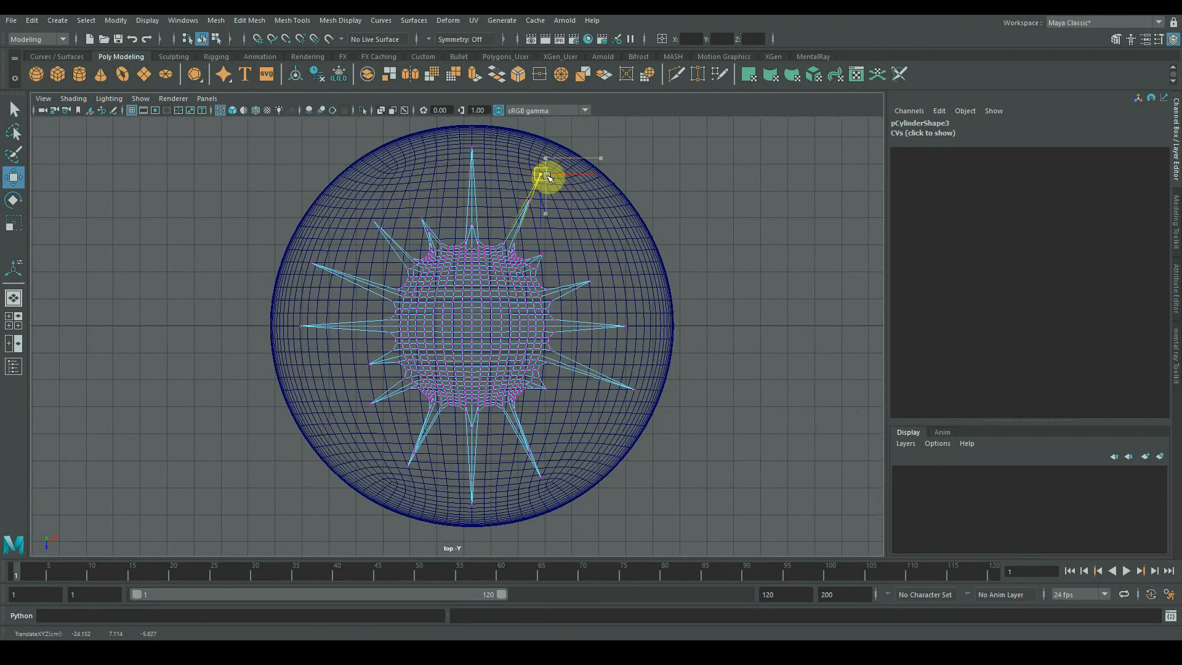
# Create a polygon pipe and set its radius to 5 and thickness to 4.
pyautogui.click(56, 20)
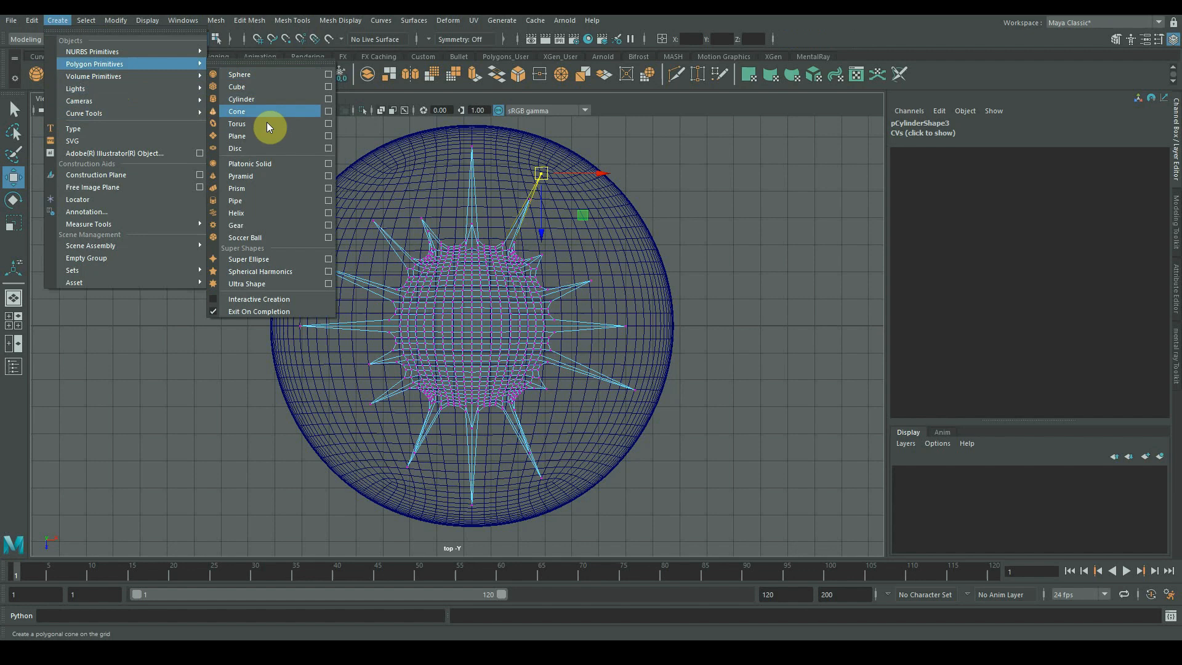
pyautogui.click(235, 200)
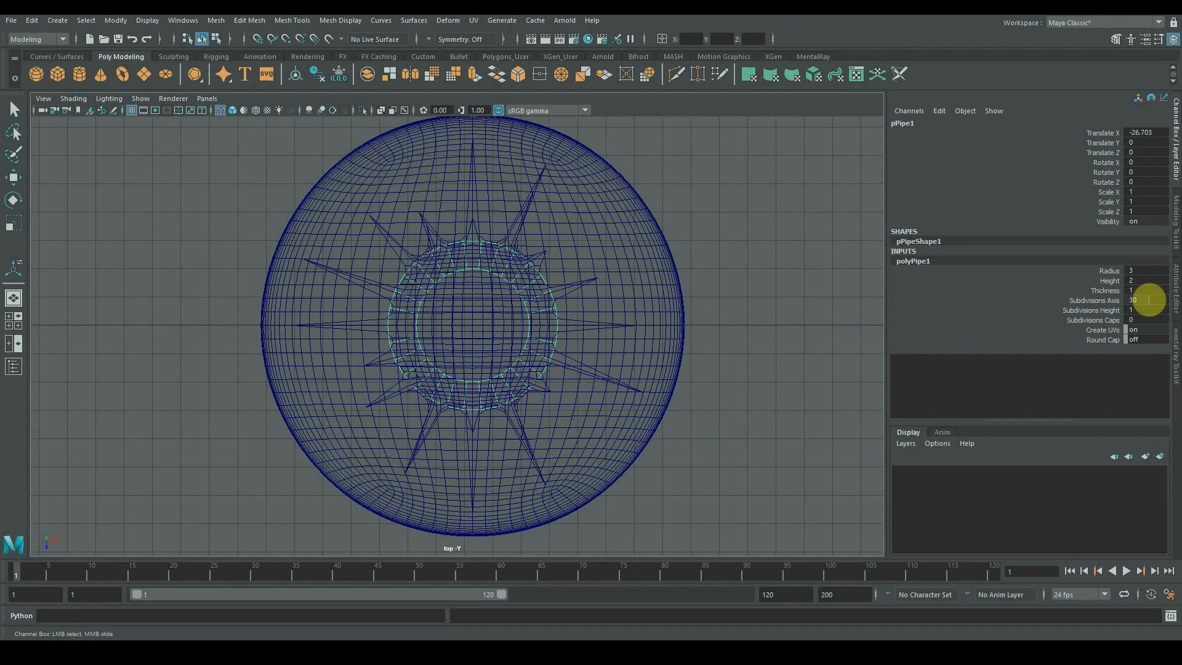
pyautogui.click(1145, 310)
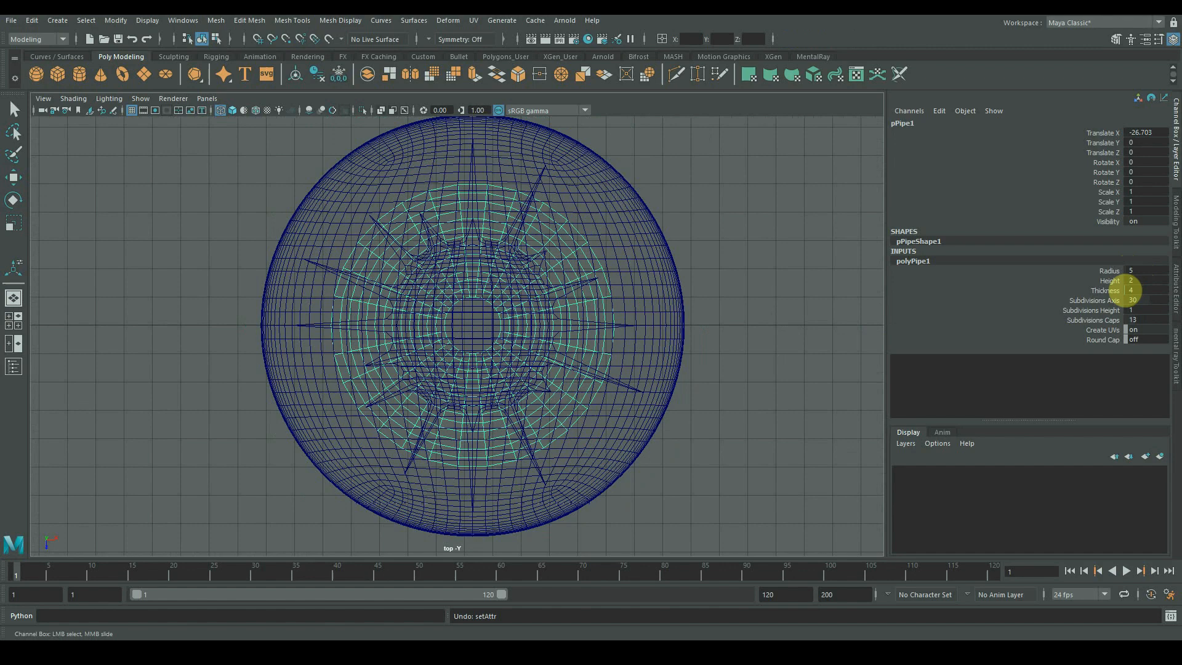
pyautogui.click(1131, 271)
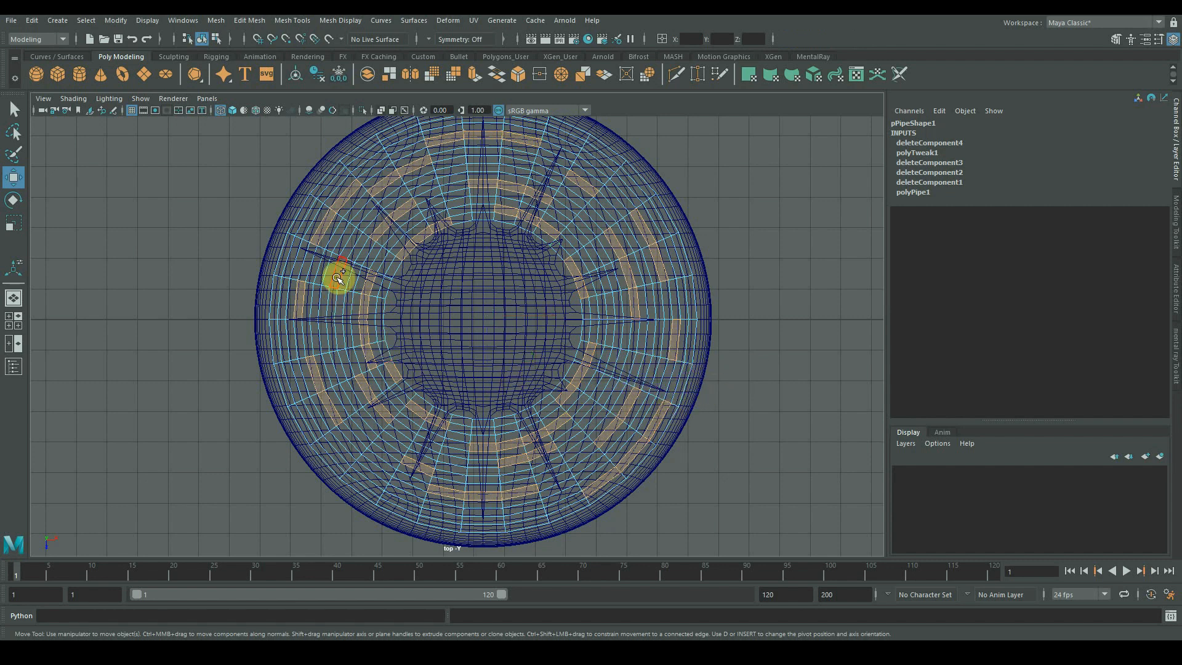
# Drag-select the pipe's ring segment faces for extrusion.
pyautogui.moveTo(341, 273); pyautogui.dragTo(520, 162)
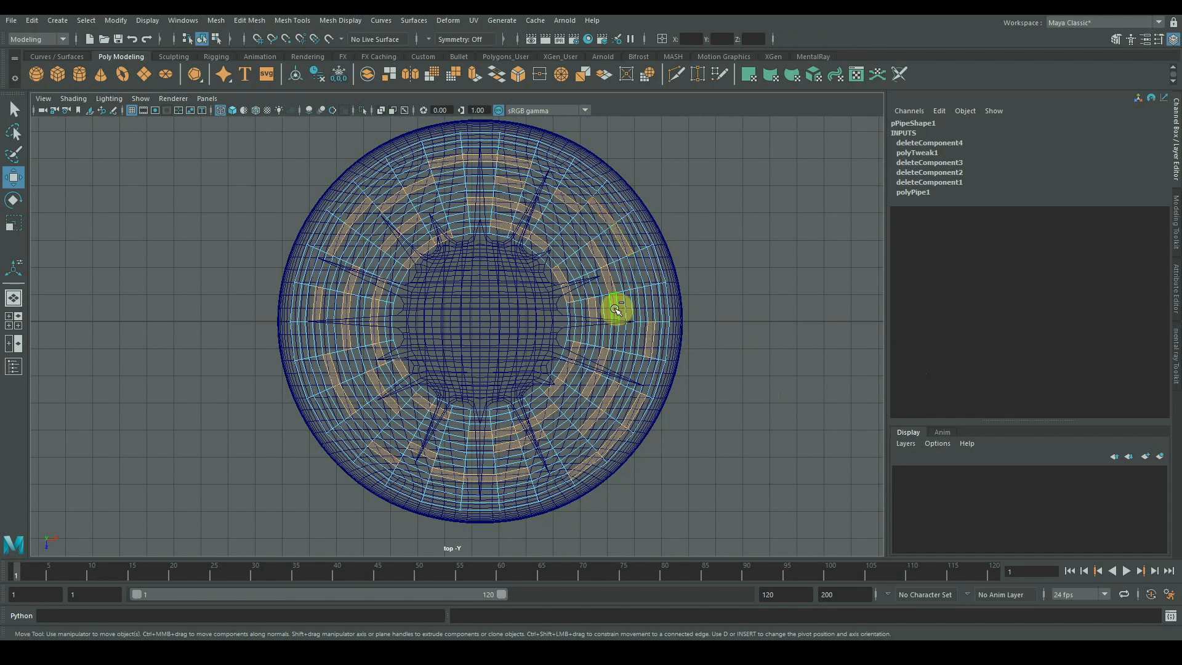
pyautogui.moveTo(633, 264)
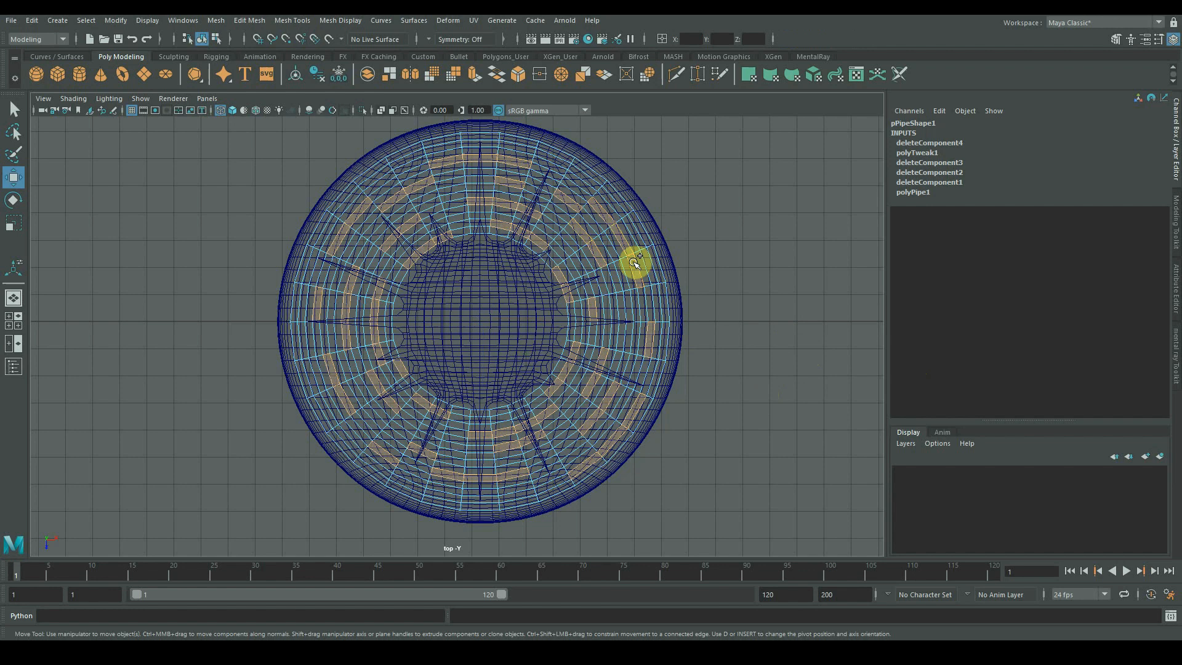
pyautogui.moveTo(621, 313)
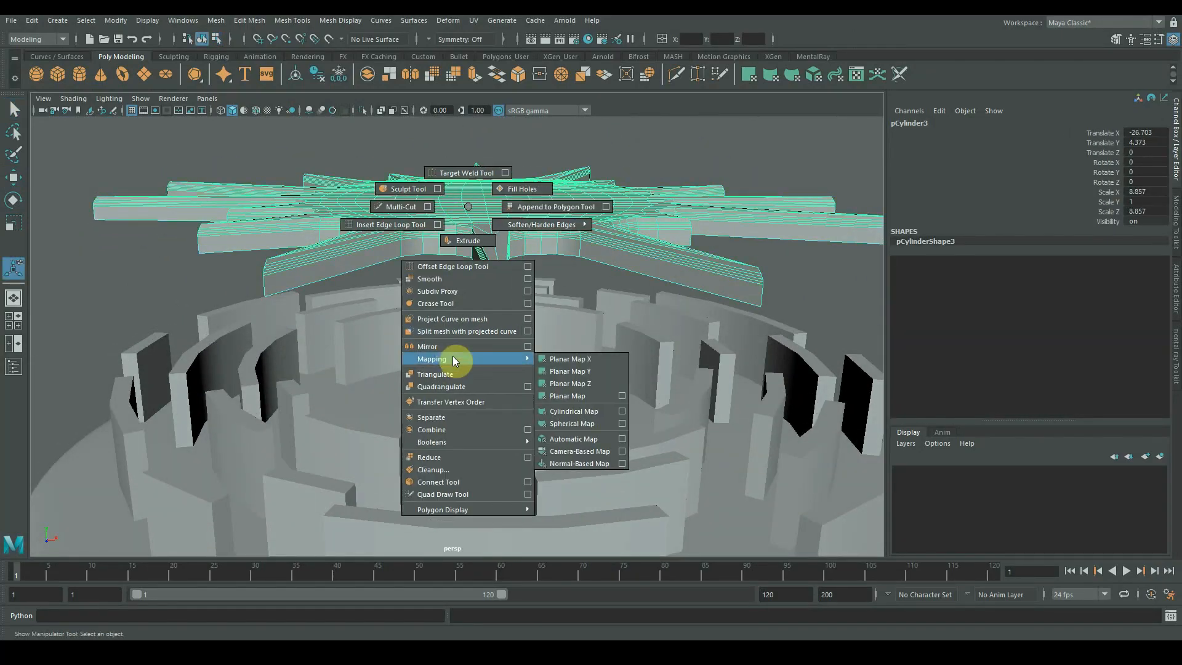
# Mirror the sunburst ray mesh and pick the raised ring blocks to cut with.
pyautogui.click(426, 346)
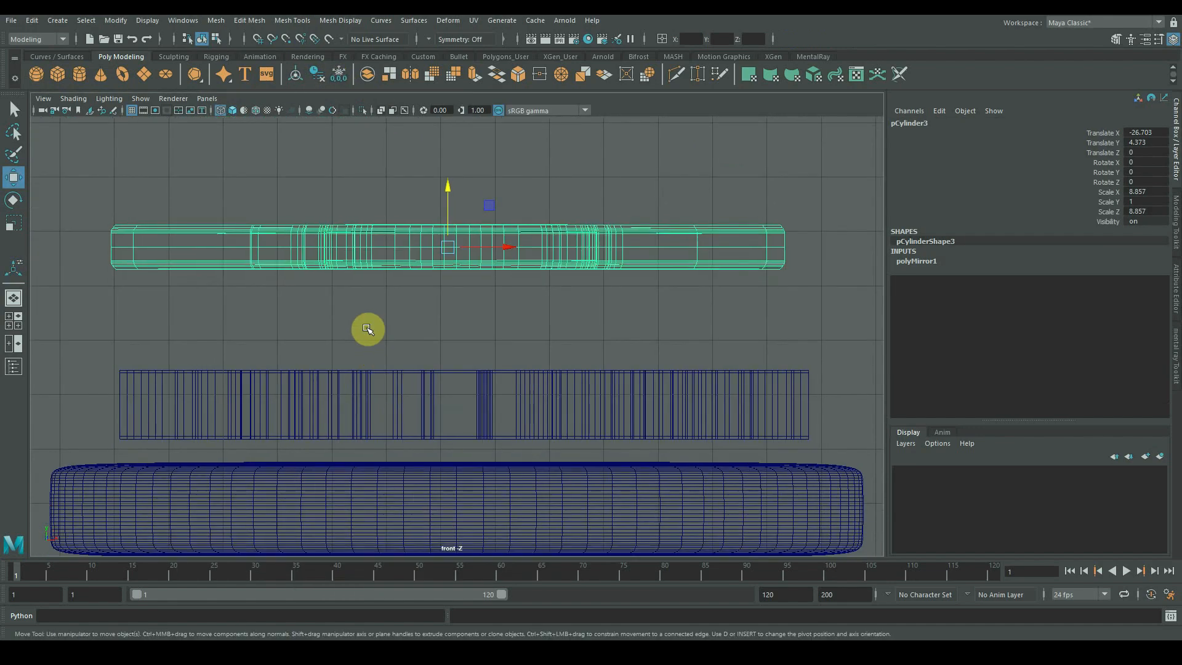
pyautogui.rightClick(368, 330)
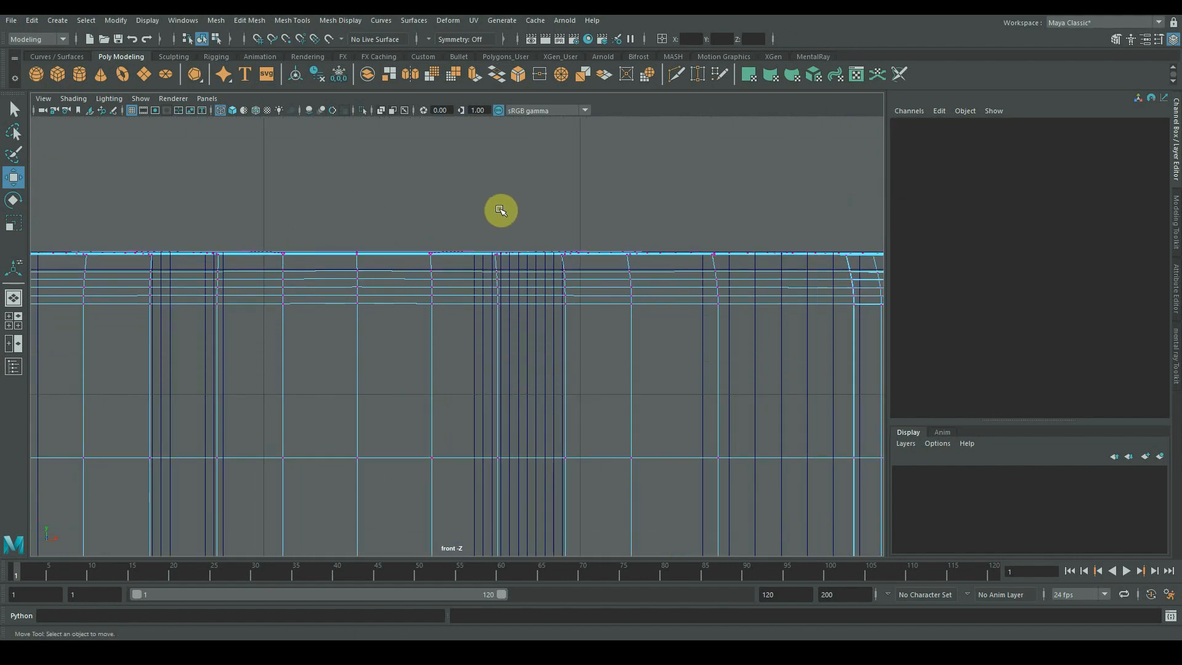
pyautogui.click(488, 408)
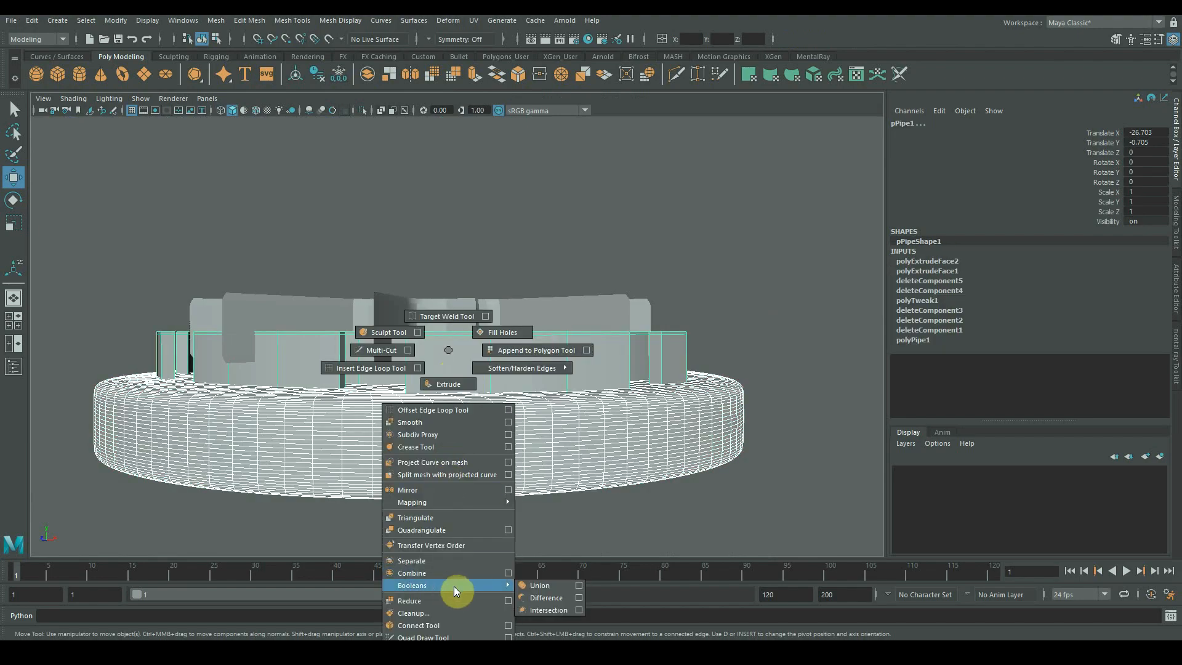
# Boolean-cut the ring blocks from the disc and add a Chinese character Type mesh.
pyautogui.click(407, 490)
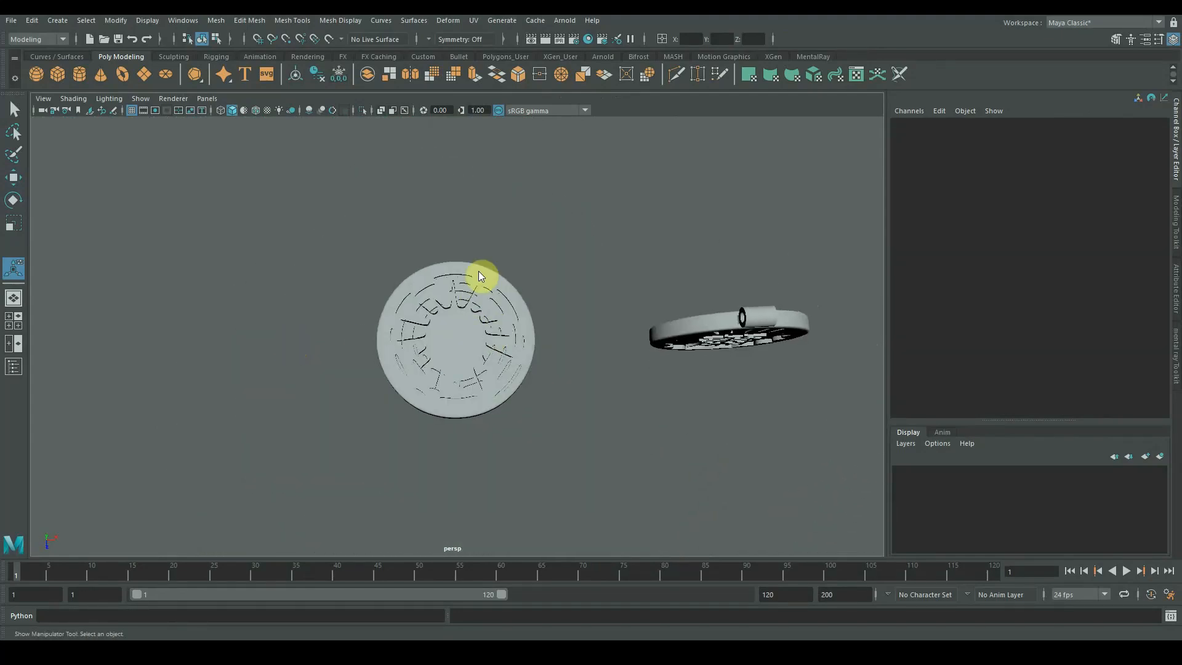
pyautogui.click(456, 346)
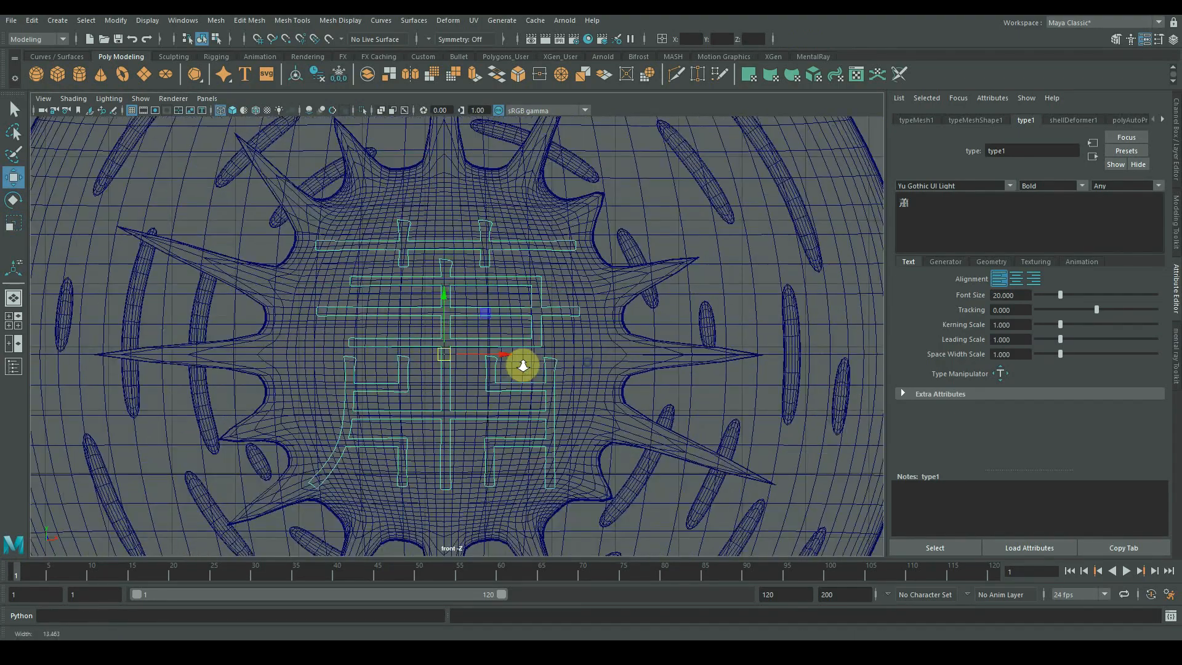
pyautogui.click(973, 120)
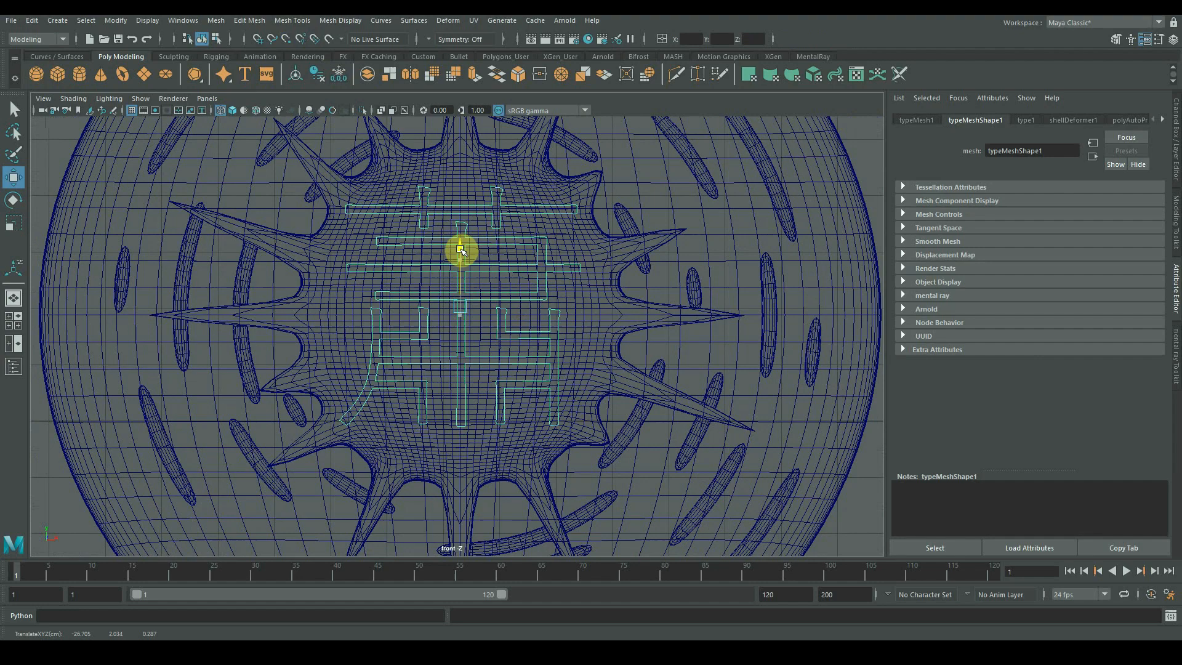